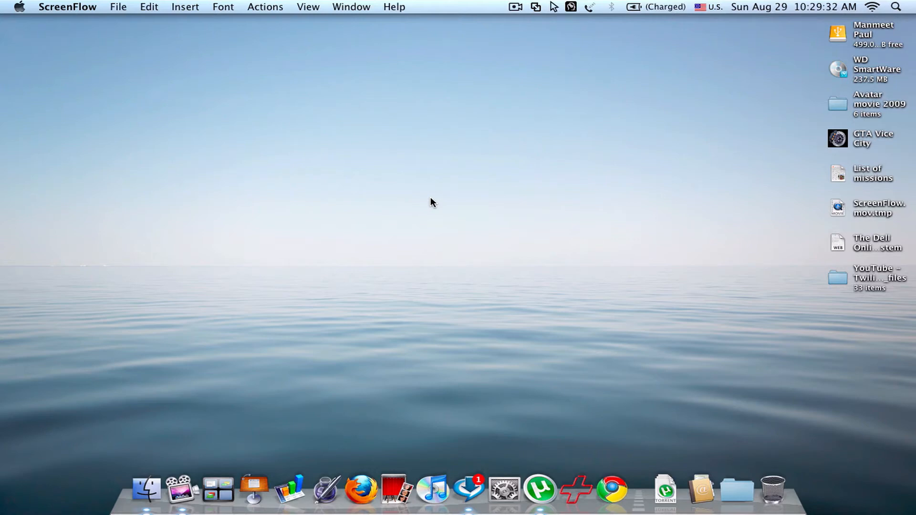
pyautogui.moveTo(772, 486)
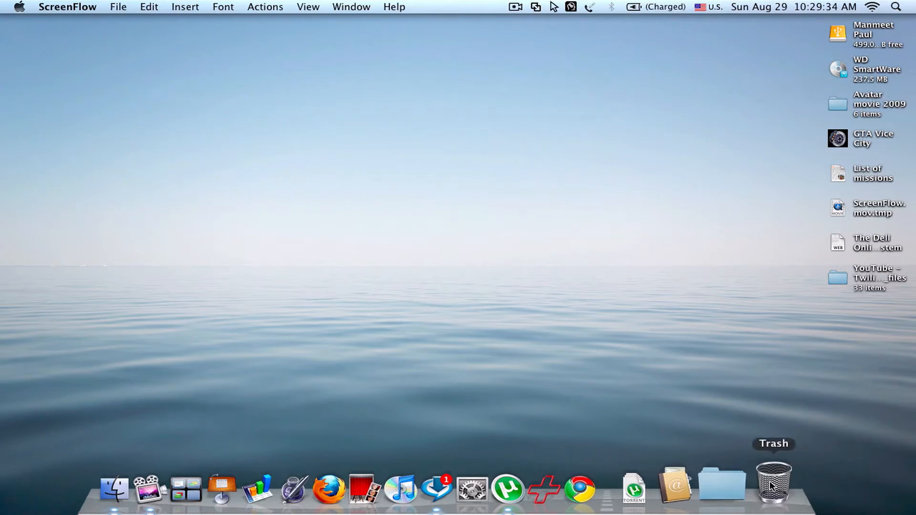
# Bring up the Trash window from the Dock, listing the YouTube Twilight trailer files folder.
pyautogui.click(773, 485)
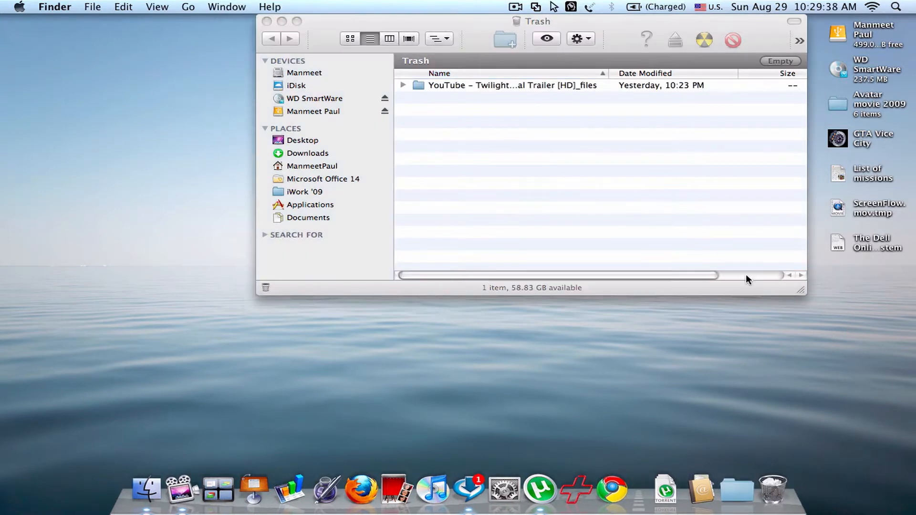
pyautogui.moveTo(846, 102)
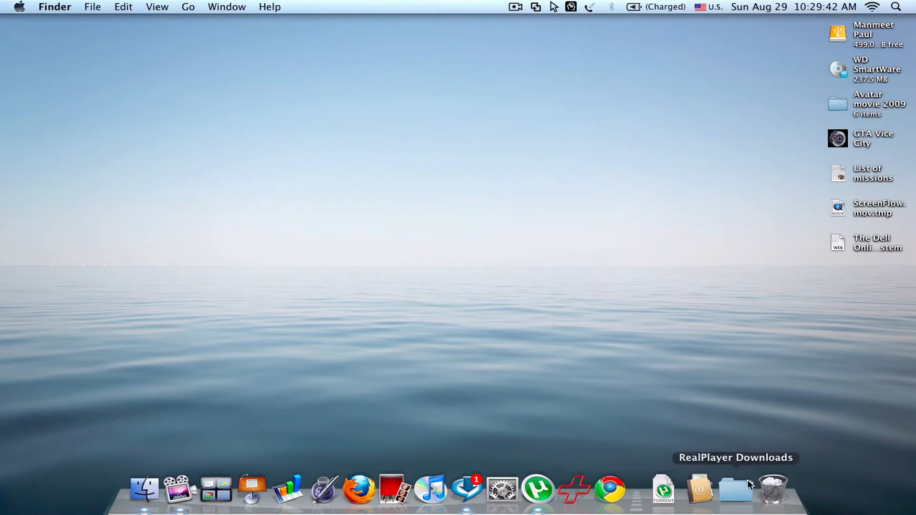
pyautogui.click(775, 494)
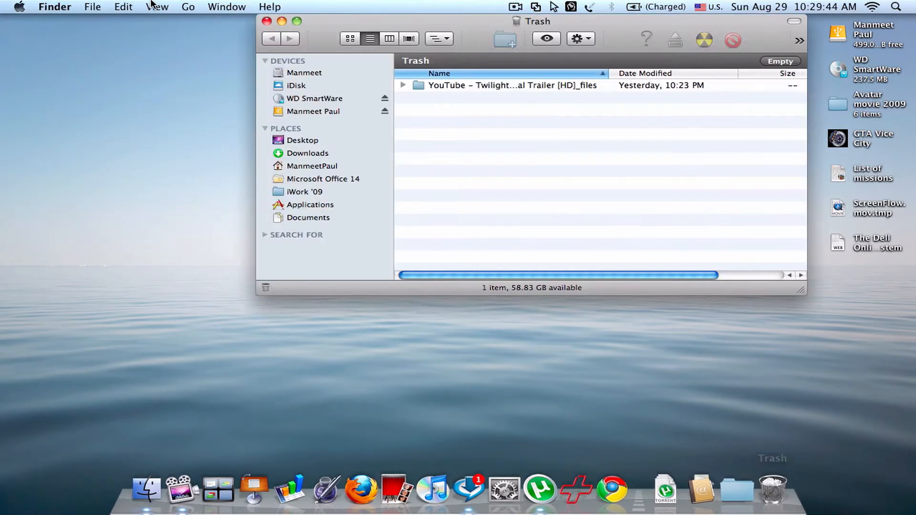
# Enable 'Empty Trash securely' in Finder's Advanced preferences and dismiss the preferences.
pyautogui.click(54, 6)
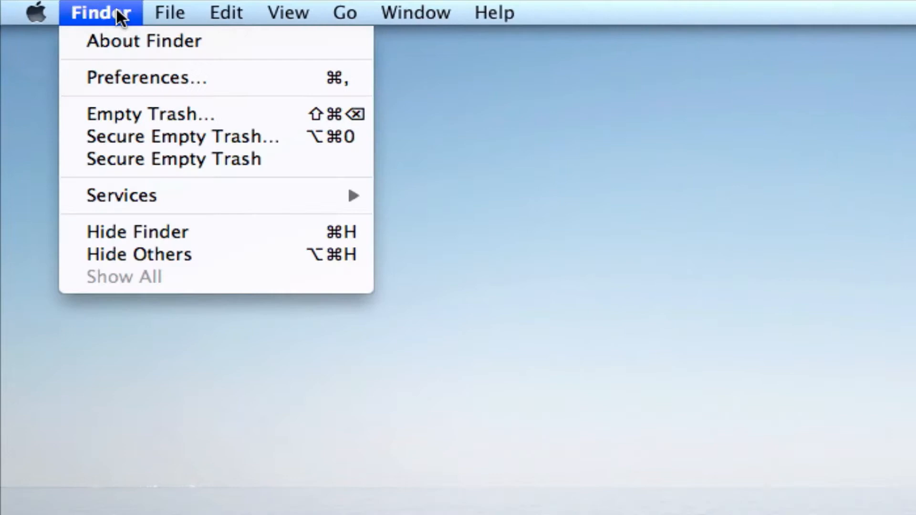
pyautogui.click(145, 78)
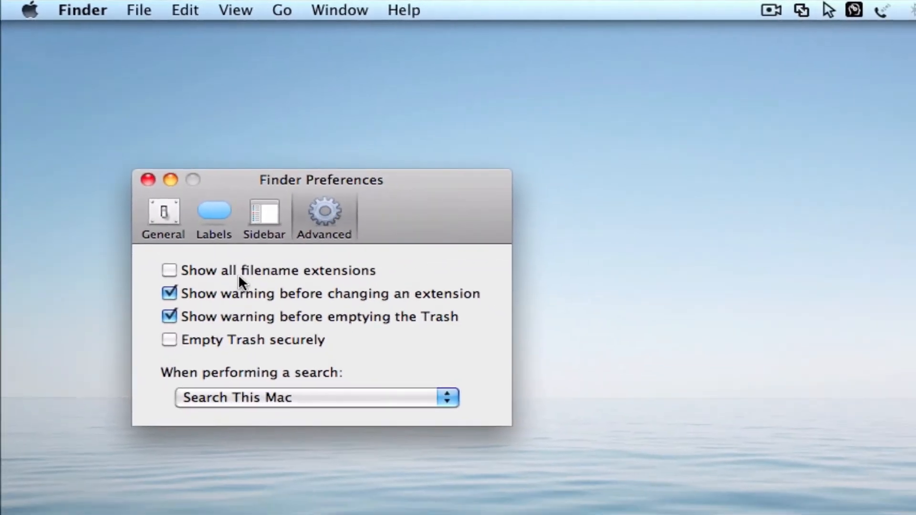
pyautogui.moveTo(257, 345)
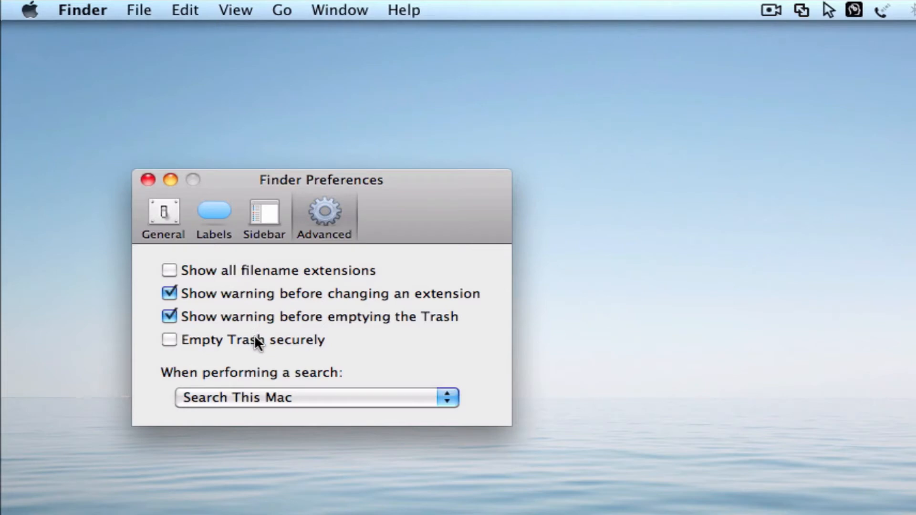
pyautogui.click(168, 340)
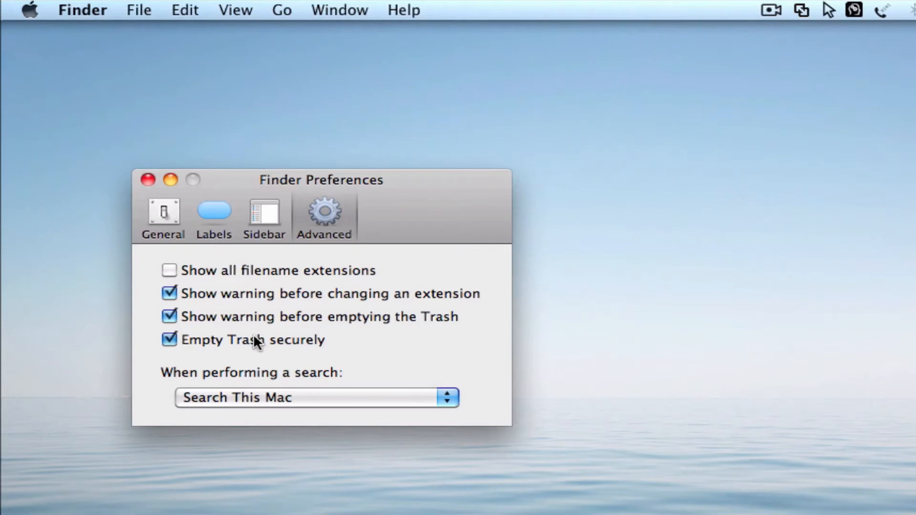
pyautogui.click(148, 180)
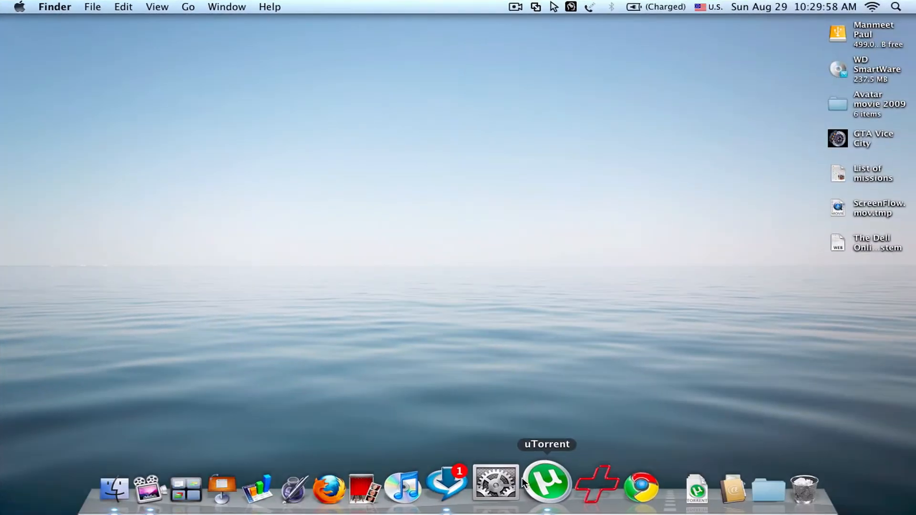
pyautogui.click(496, 485)
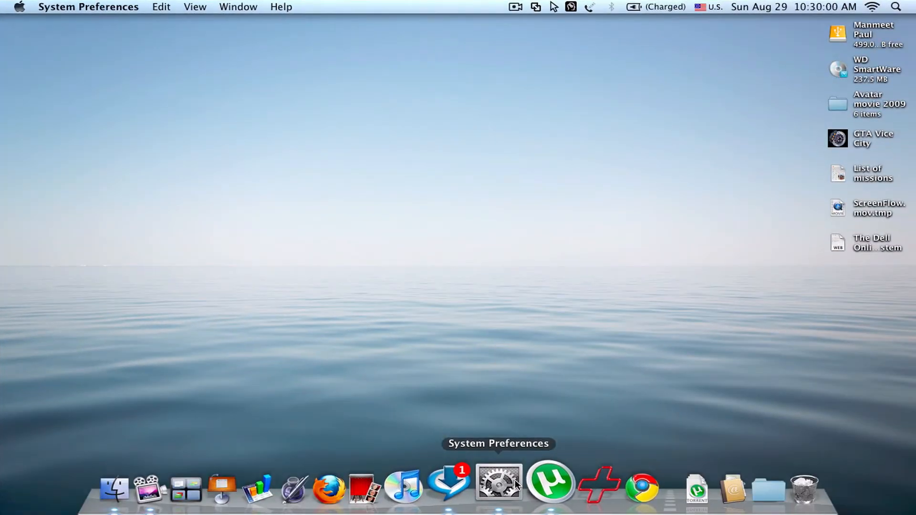
pyautogui.click(498, 490)
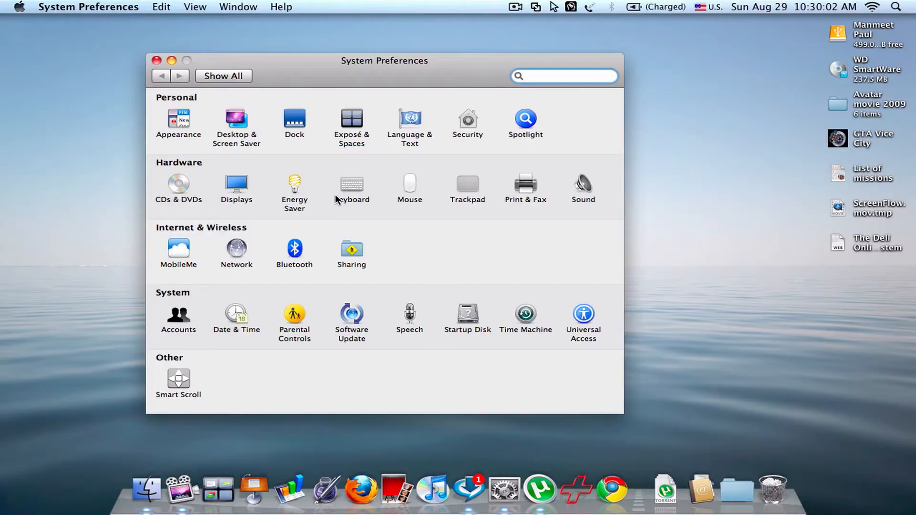
pyautogui.click(352, 182)
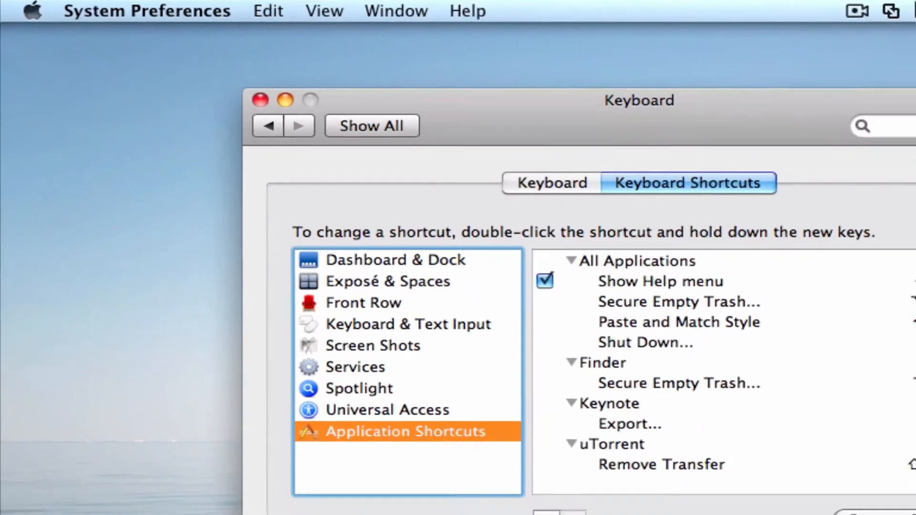
pyautogui.click(478, 454)
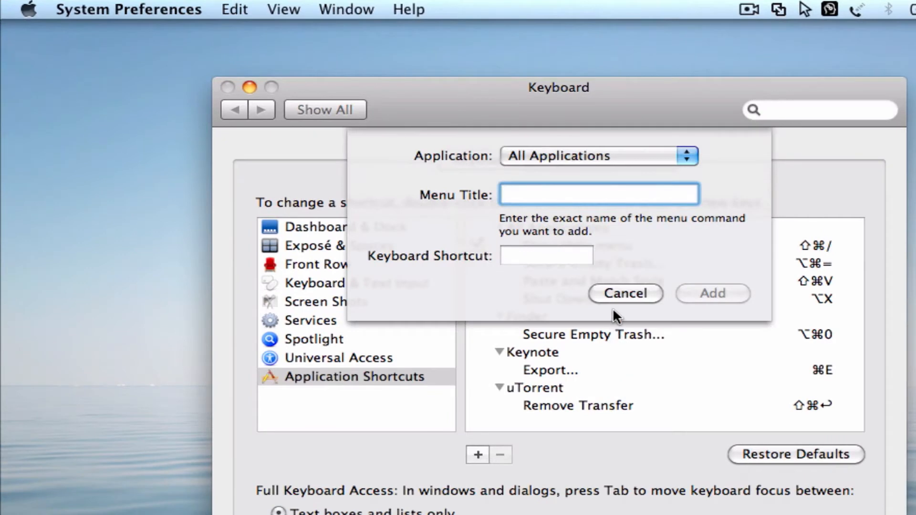
pyautogui.click(626, 294)
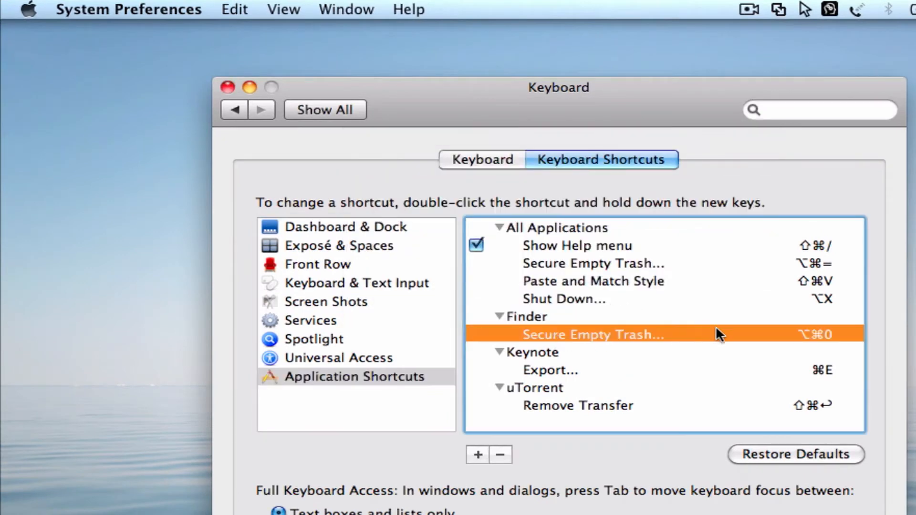
pyautogui.doubleClick(813, 334)
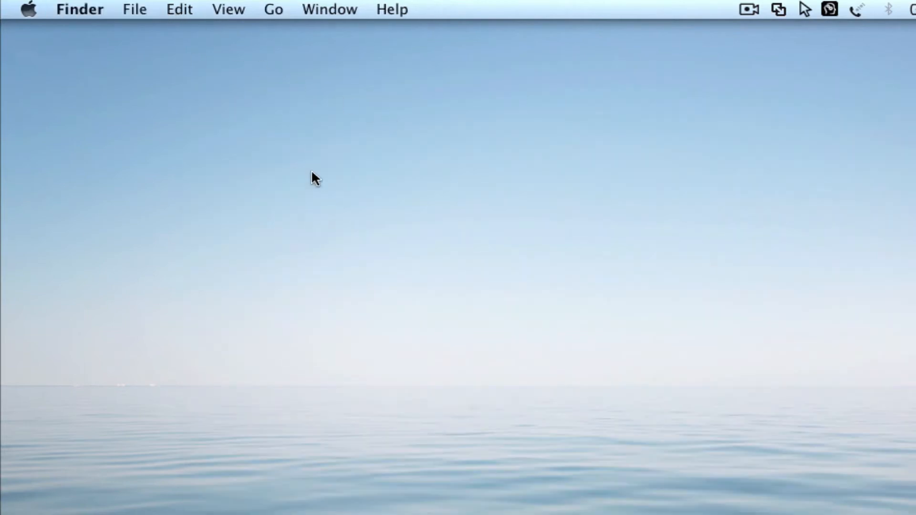
# Run Secure Empty Trash from the Finder menu and confirm permanently erasing the 33 items.
pyautogui.click(79, 9)
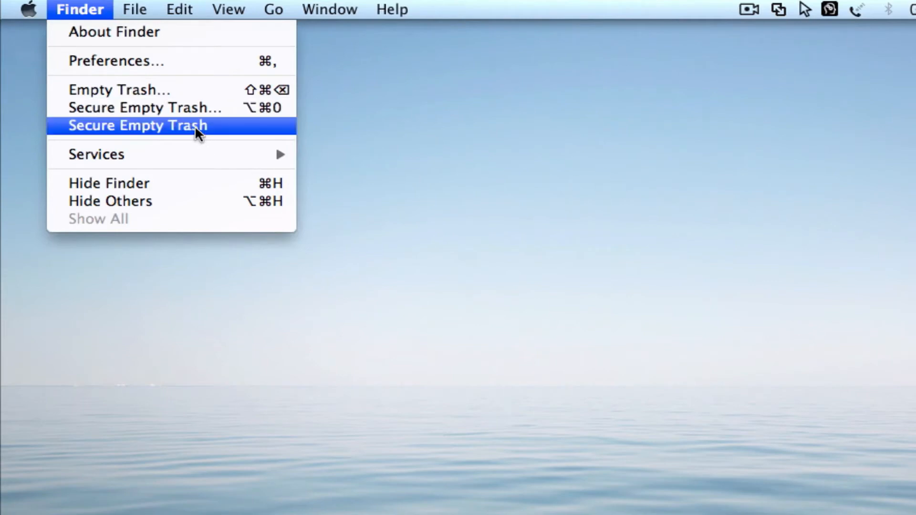
pyautogui.click(138, 126)
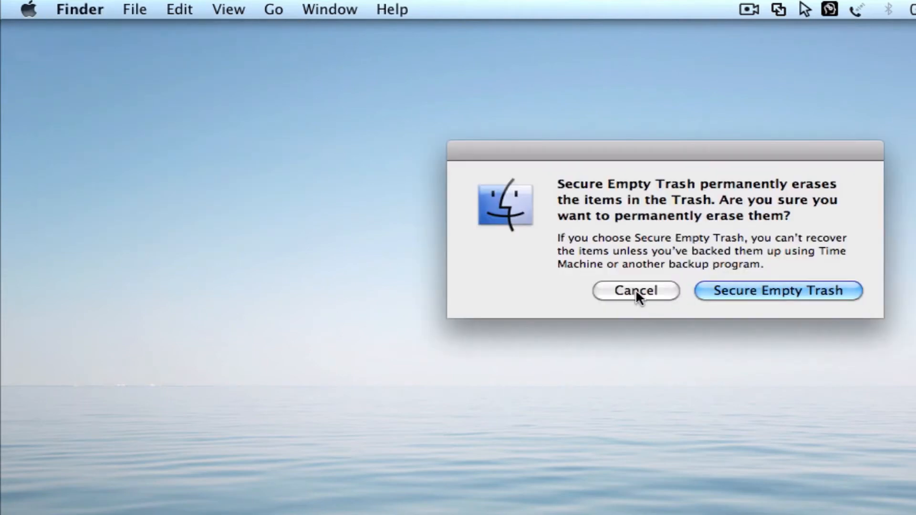
pyautogui.moveTo(699, 307)
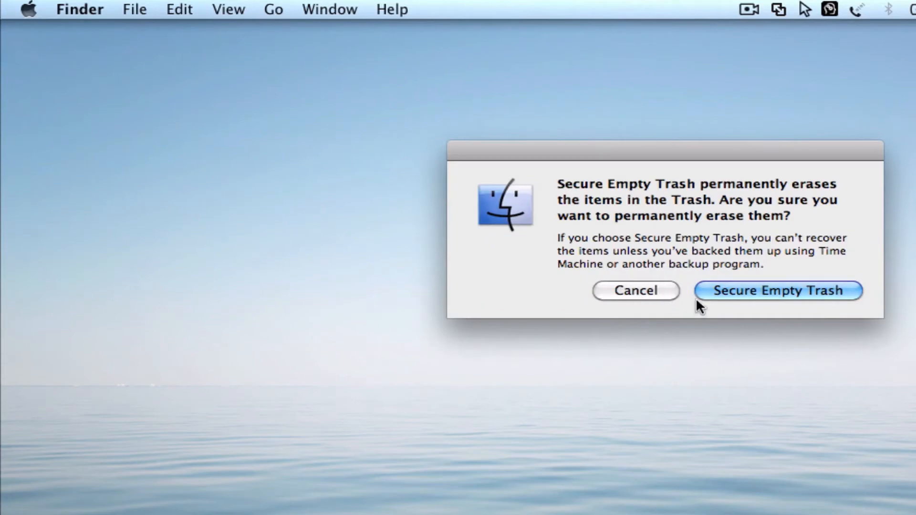
pyautogui.click(777, 291)
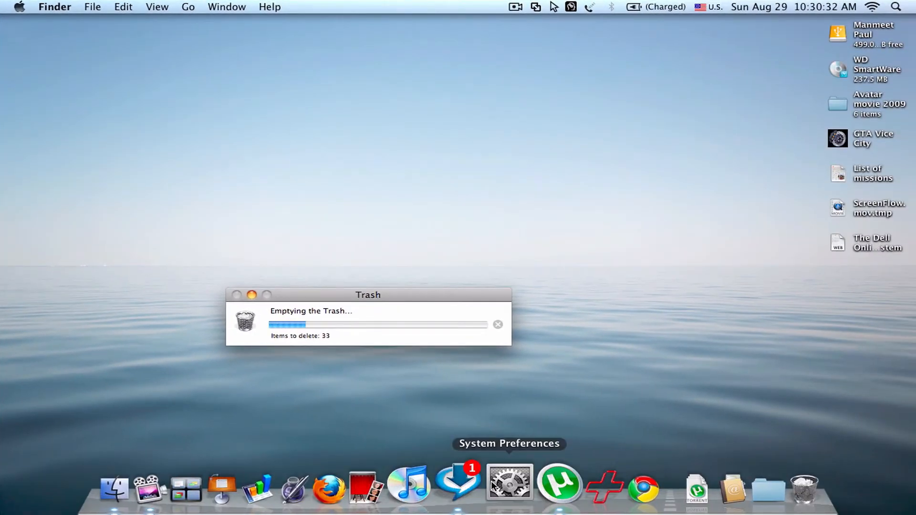
# Briefly show and close System Preferences, then launch Disk Utility via Spotlight search 'disk'.
pyautogui.click(509, 487)
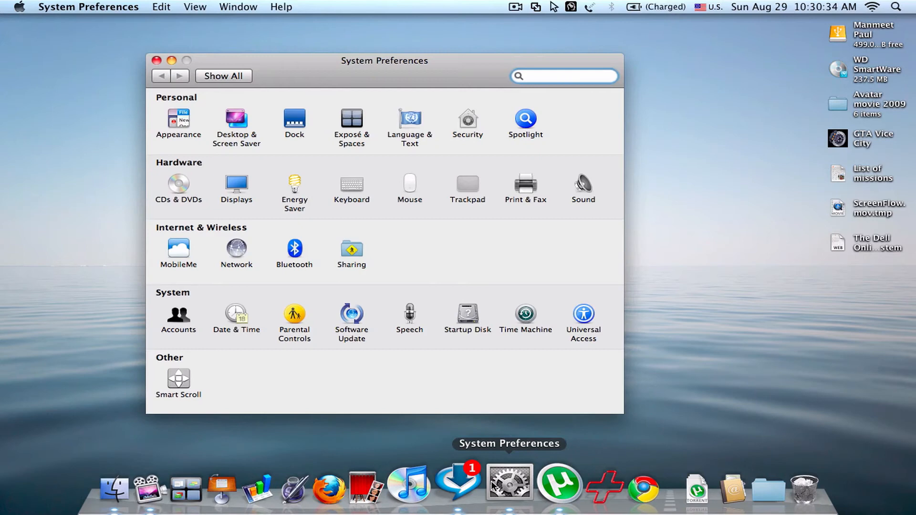
pyautogui.click(563, 77)
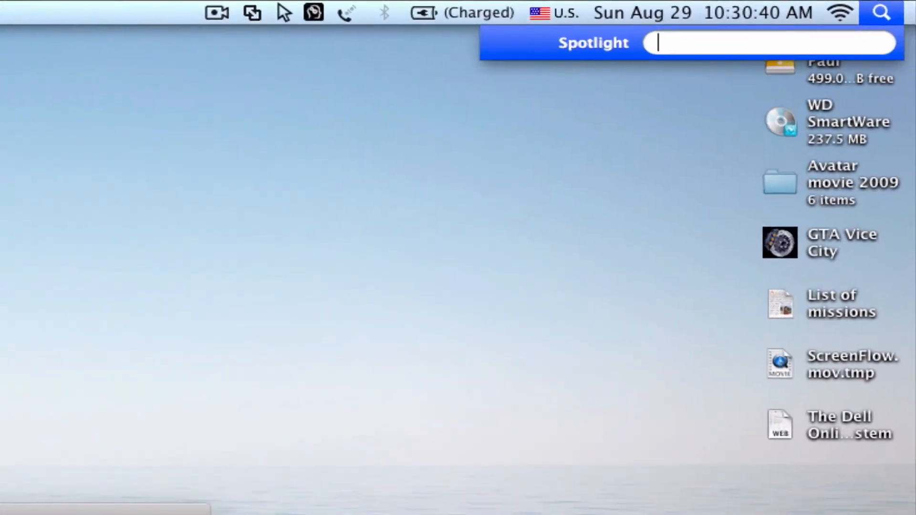
pyautogui.write('disk')
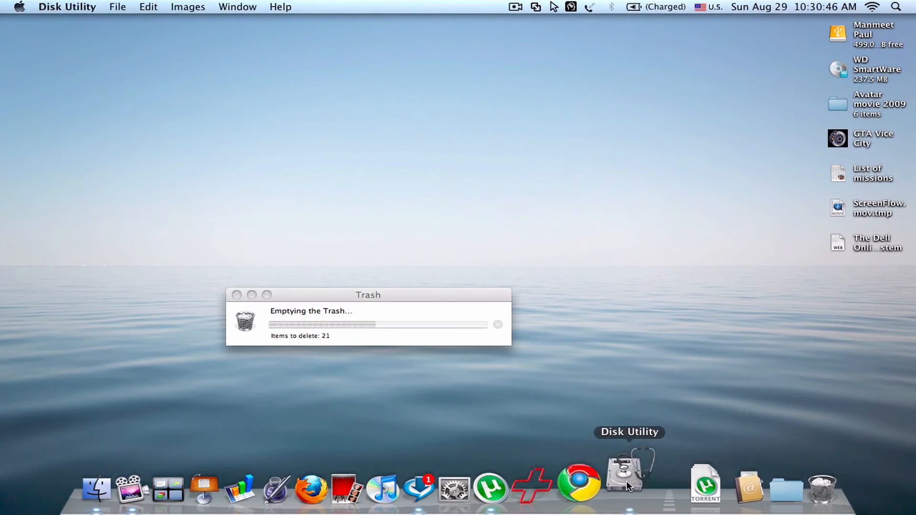
# Select the 499.41 GB WD My Passport drive in Disk Utility and show its Erase options.
pyautogui.click(628, 479)
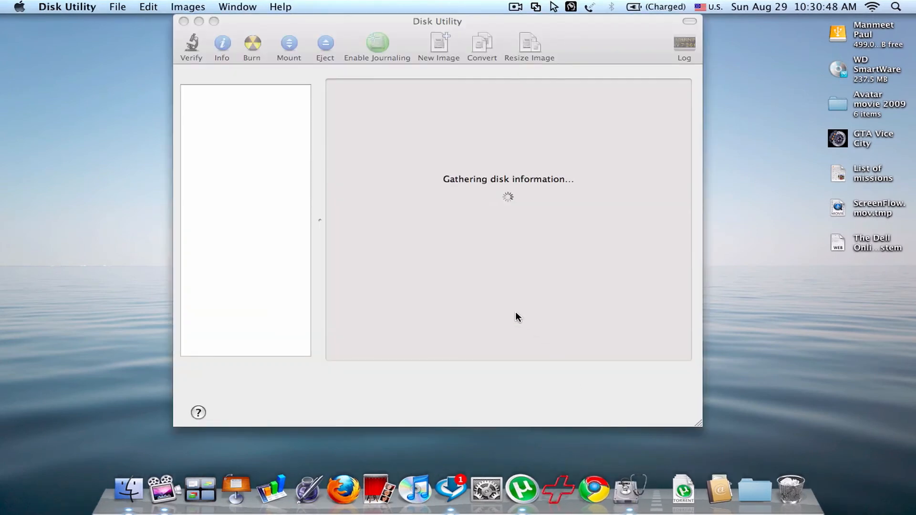
pyautogui.moveTo(584, 363)
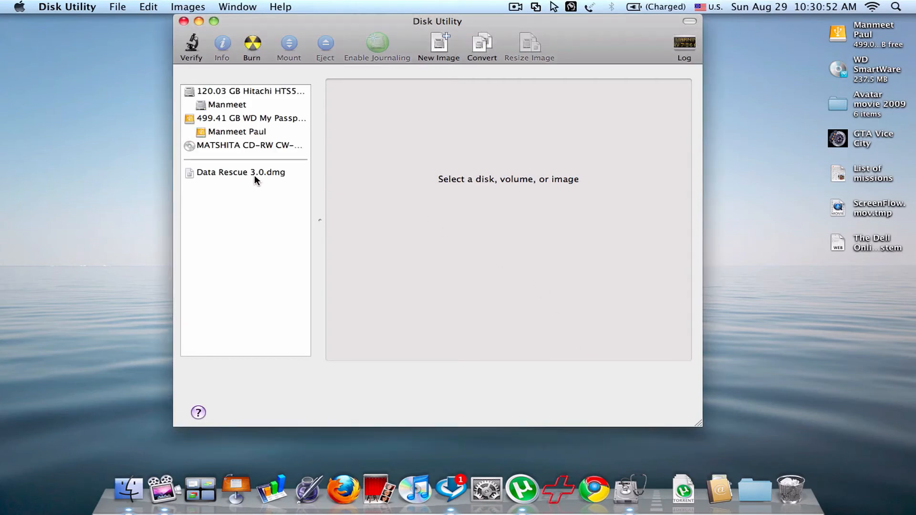
pyautogui.click(250, 118)
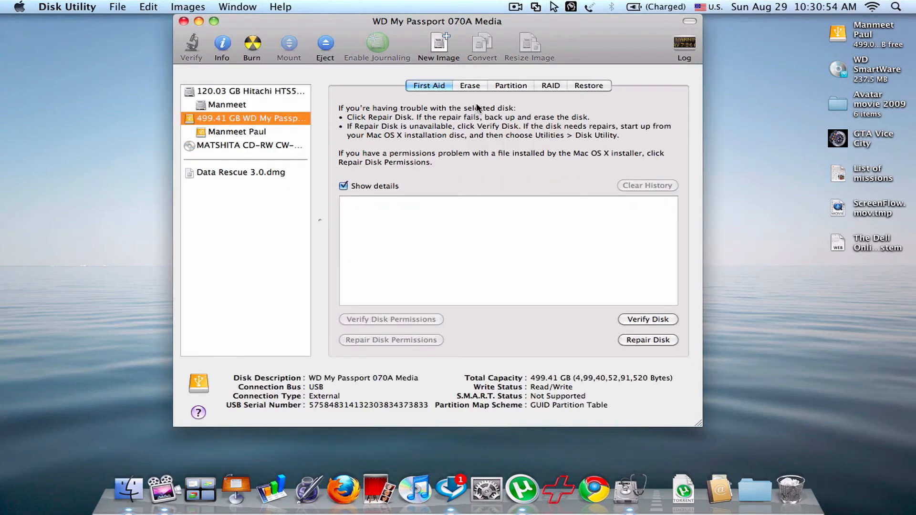
pyautogui.click(470, 86)
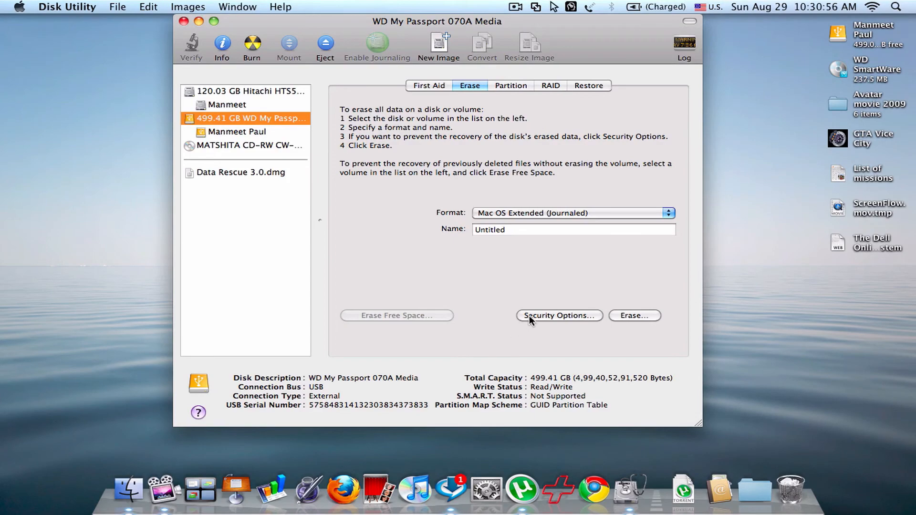
pyautogui.click(559, 315)
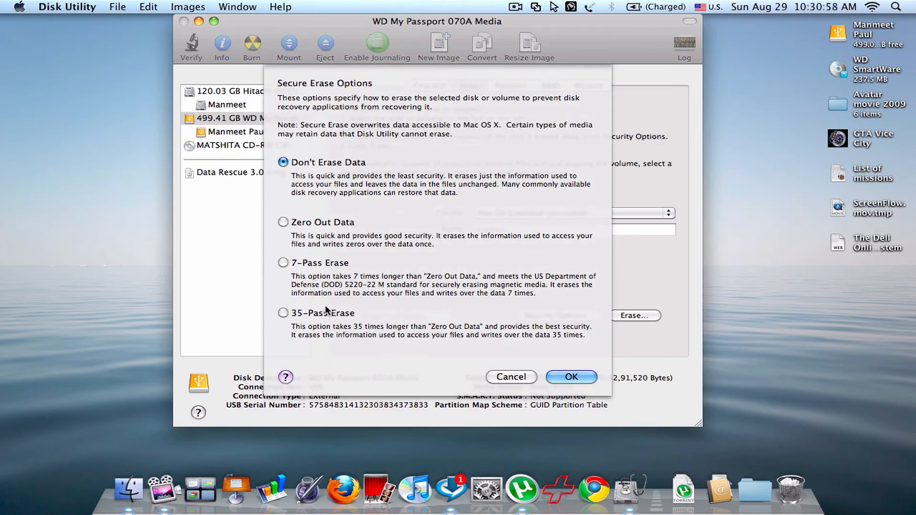
pyautogui.click(283, 313)
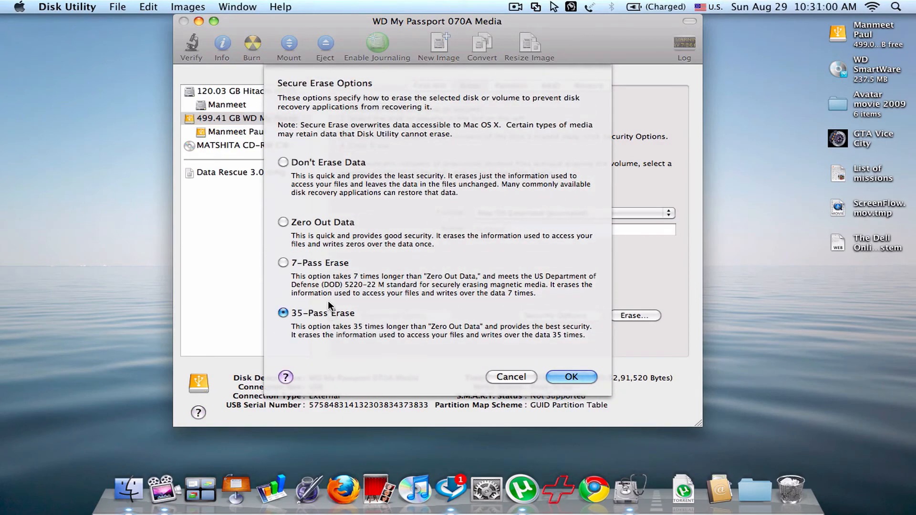
pyautogui.moveTo(352, 296)
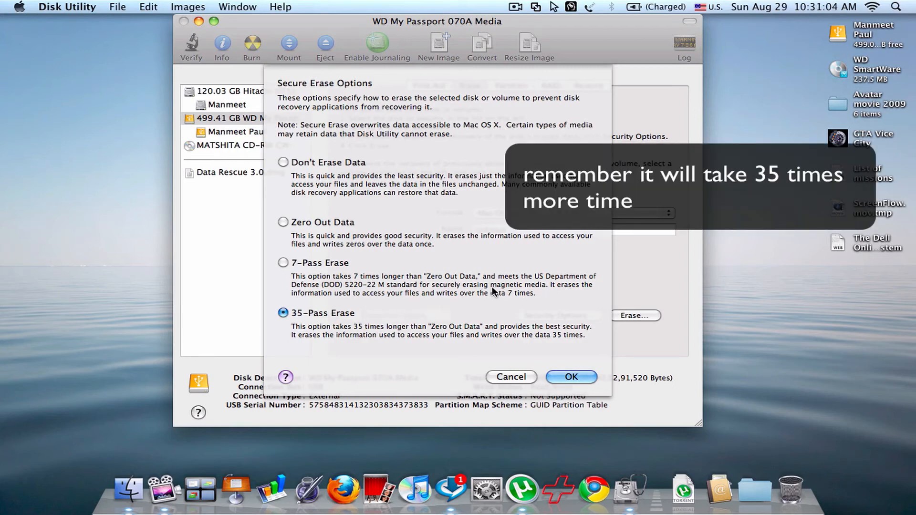
pyautogui.moveTo(403, 306)
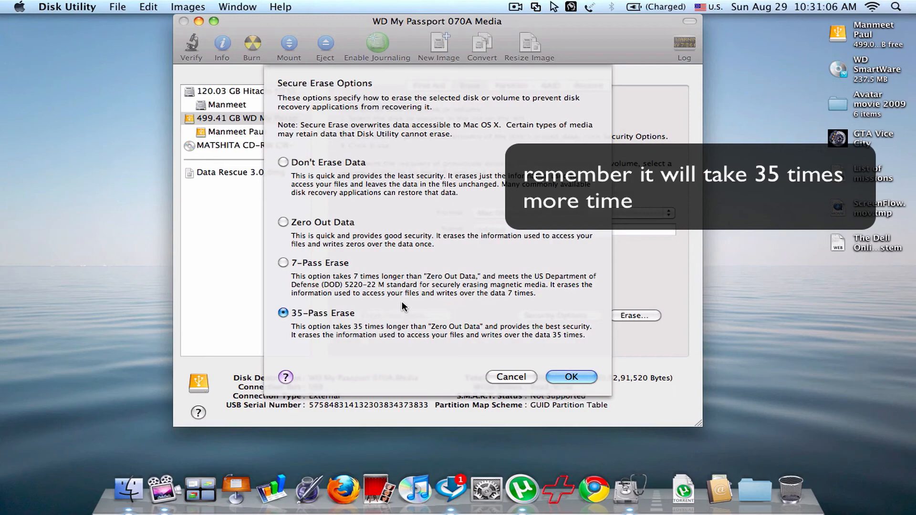
pyautogui.click(282, 162)
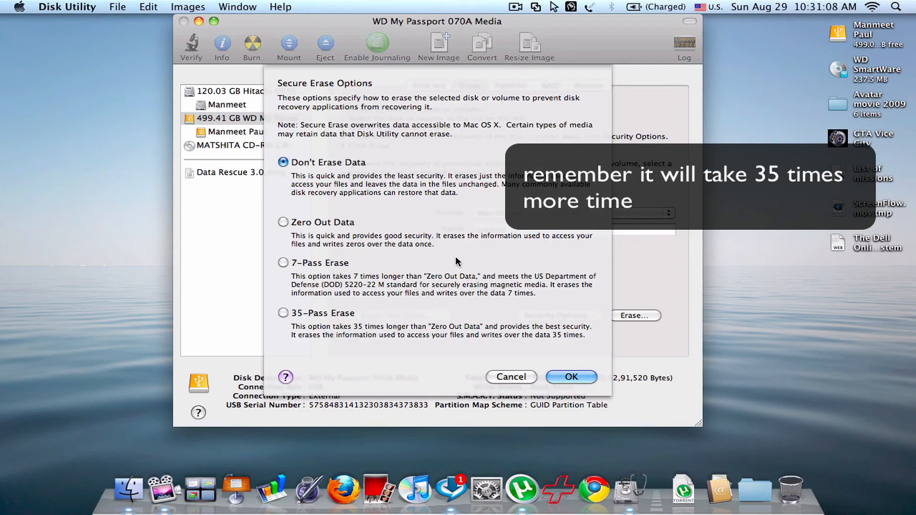
pyautogui.click(572, 377)
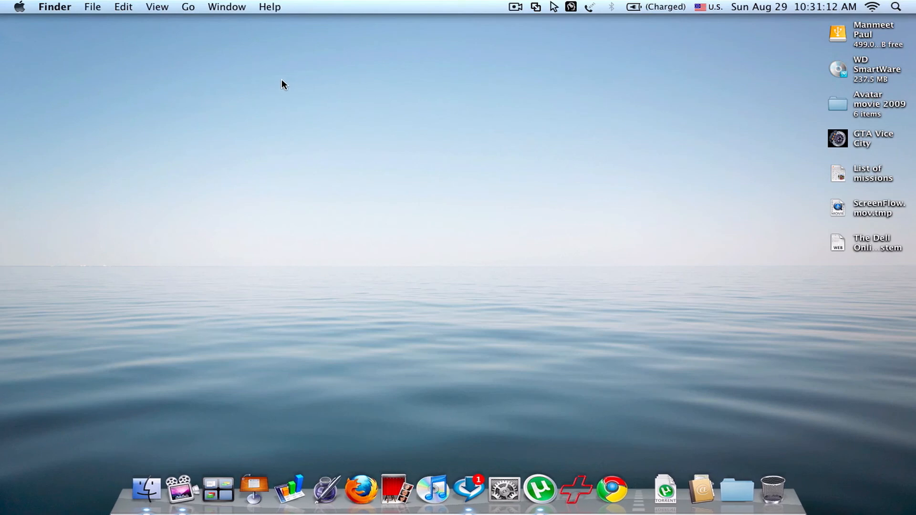
pyautogui.moveTo(566, 485)
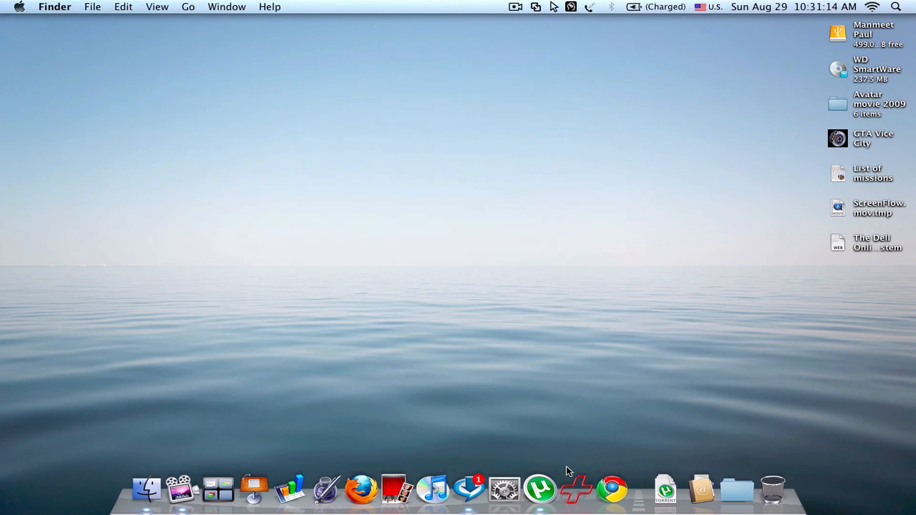
pyautogui.moveTo(572, 485)
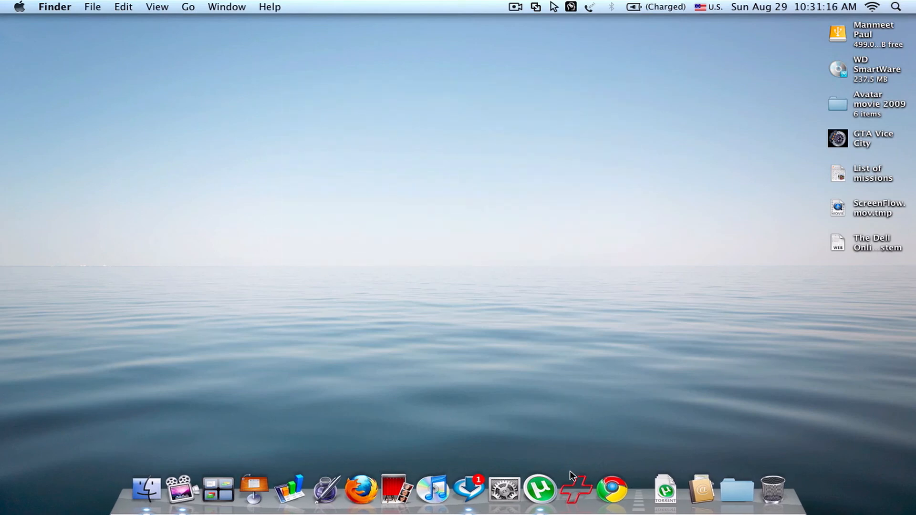
pyautogui.moveTo(591, 384)
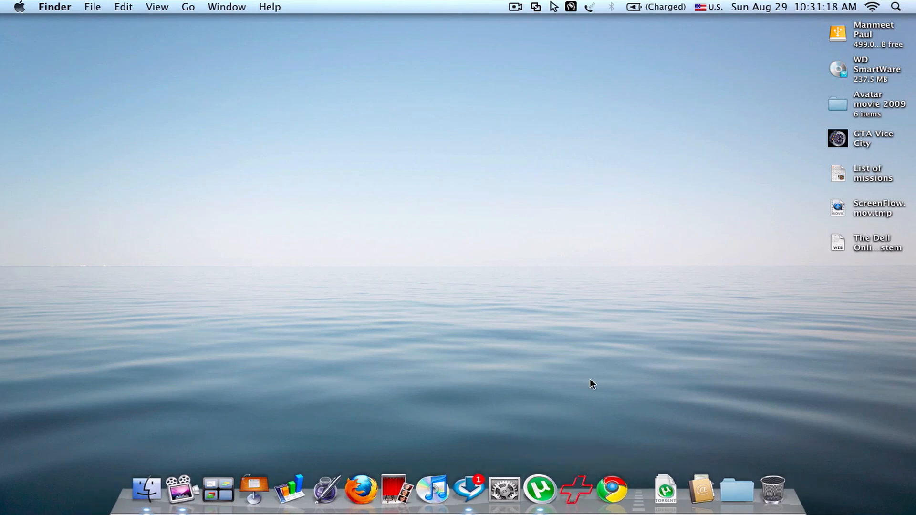